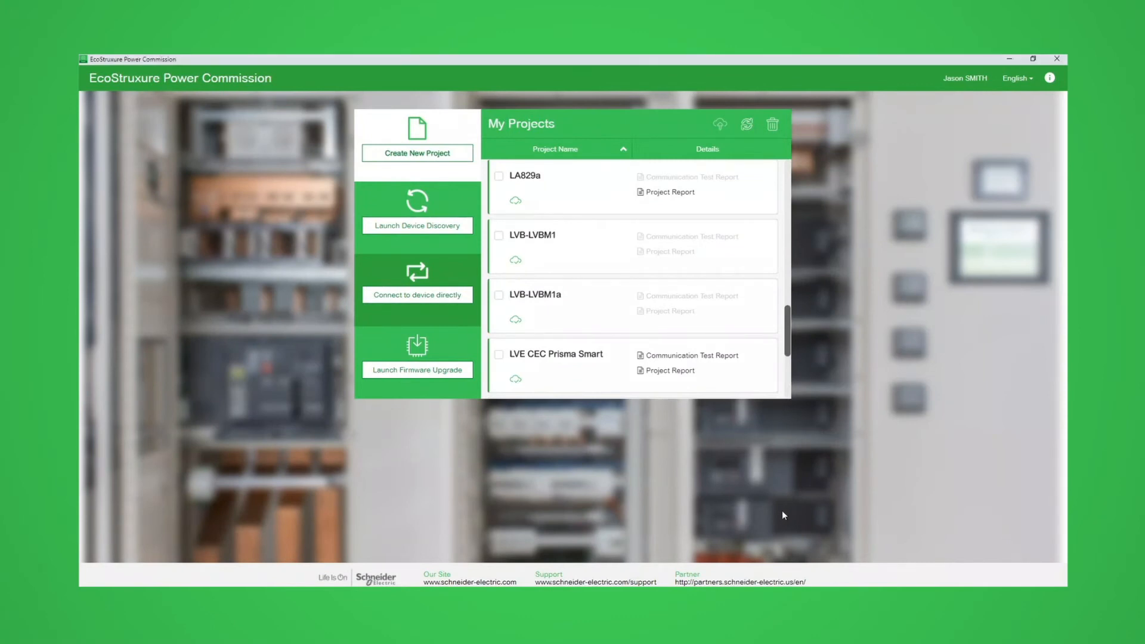
{"action": "mouse_move", "coordinate": [830, 575]}
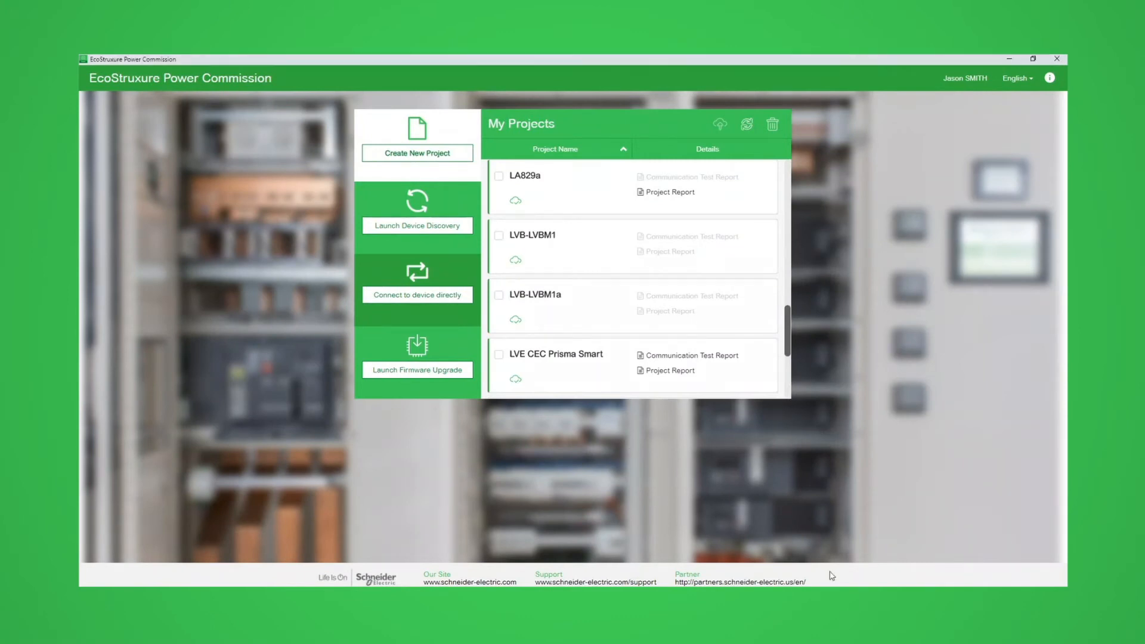
{"action": "mouse_move", "coordinate": [630, 450]}
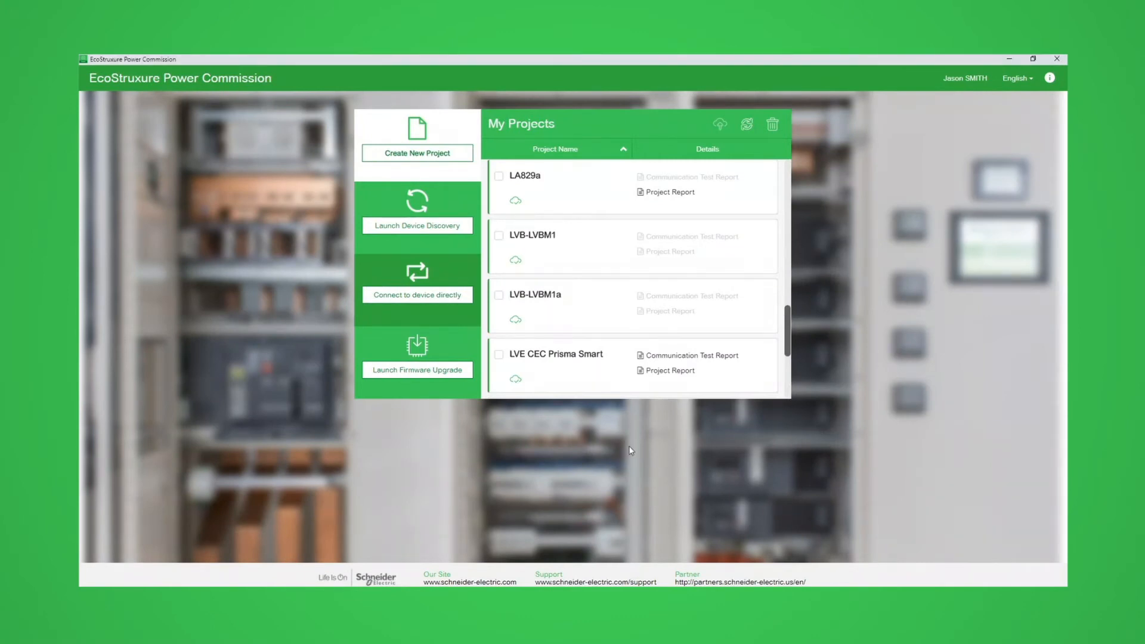
{"action": "mouse_move", "coordinate": [626, 443]}
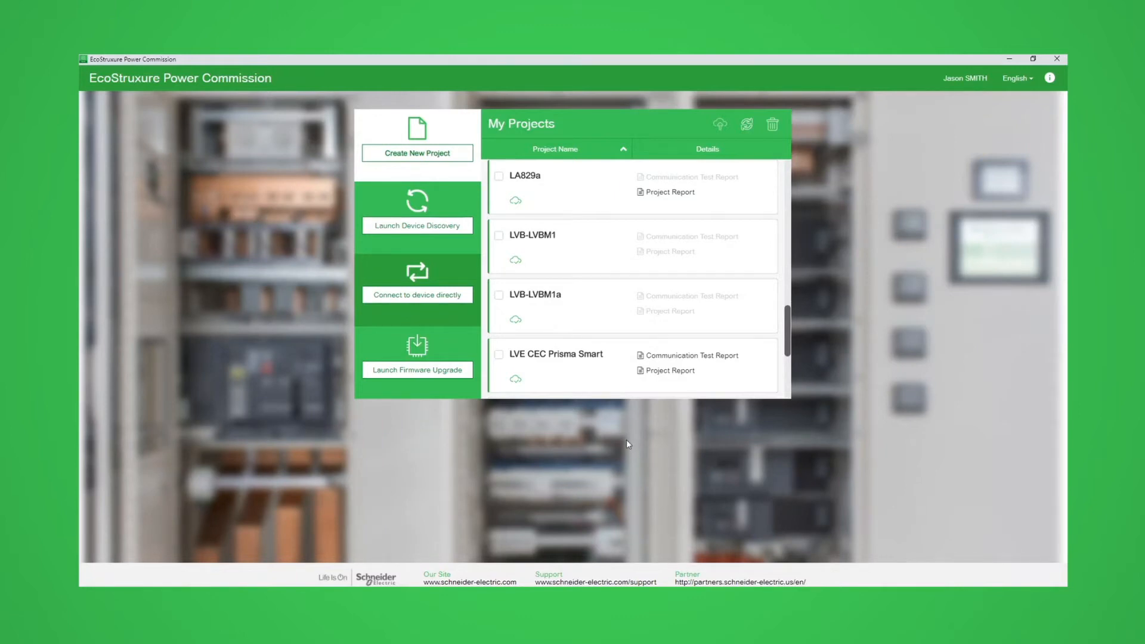
{"action": "mouse_move", "coordinate": [563, 293]}
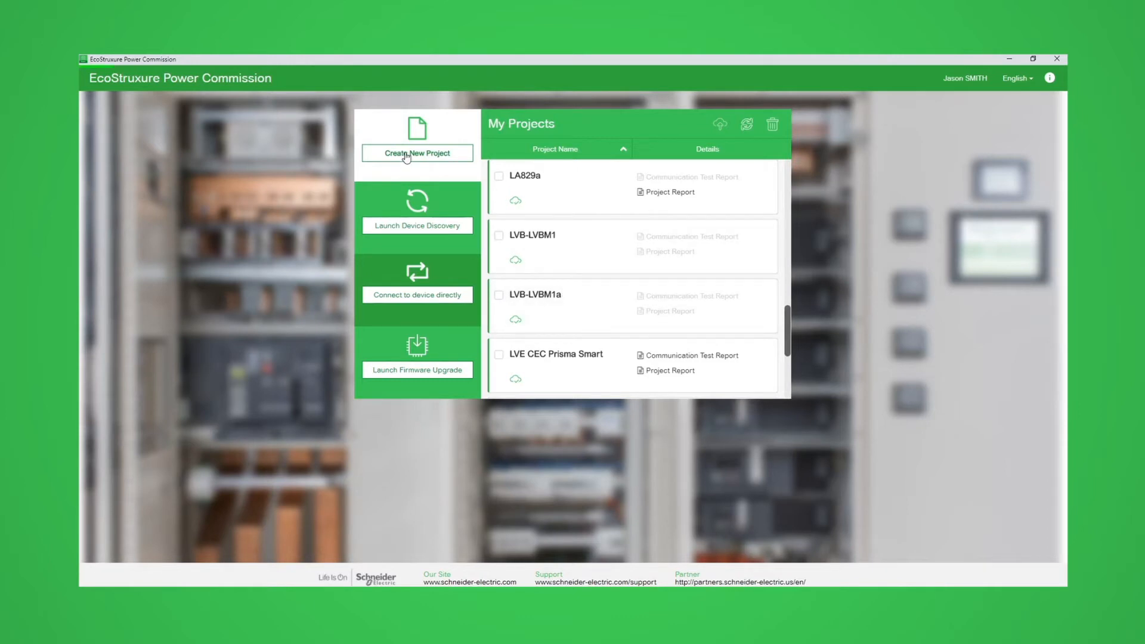
Create the 'Smart Panel Test' project, leaving site details blank, and add a switchboard
{"action": "left_click", "coordinate": [417, 154]}
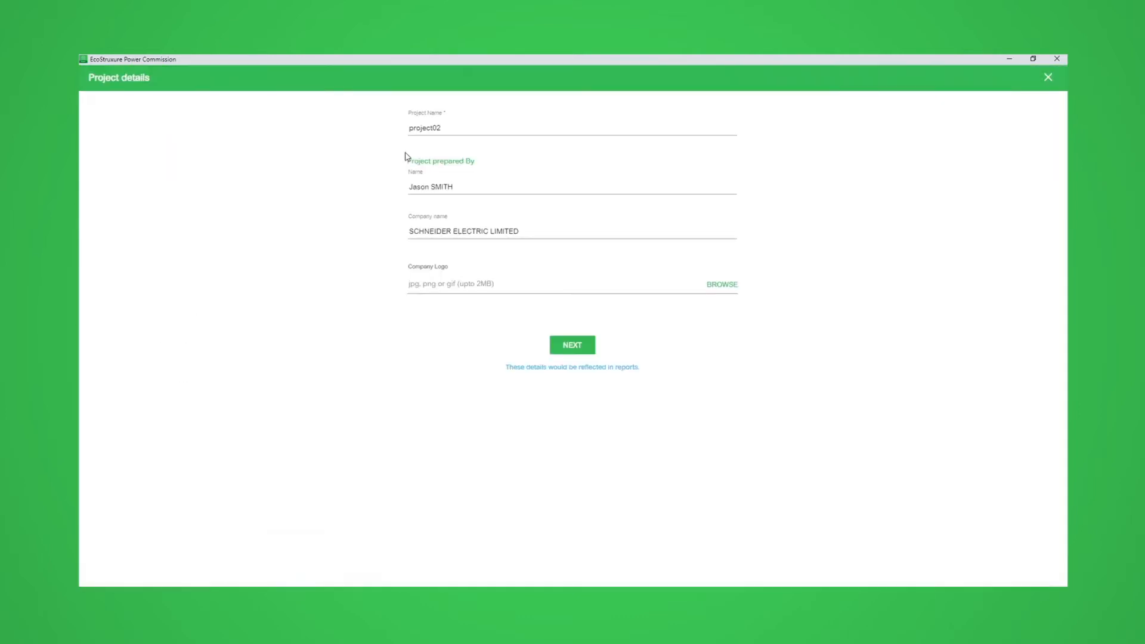
{"action": "mouse_move", "coordinate": [357, 171]}
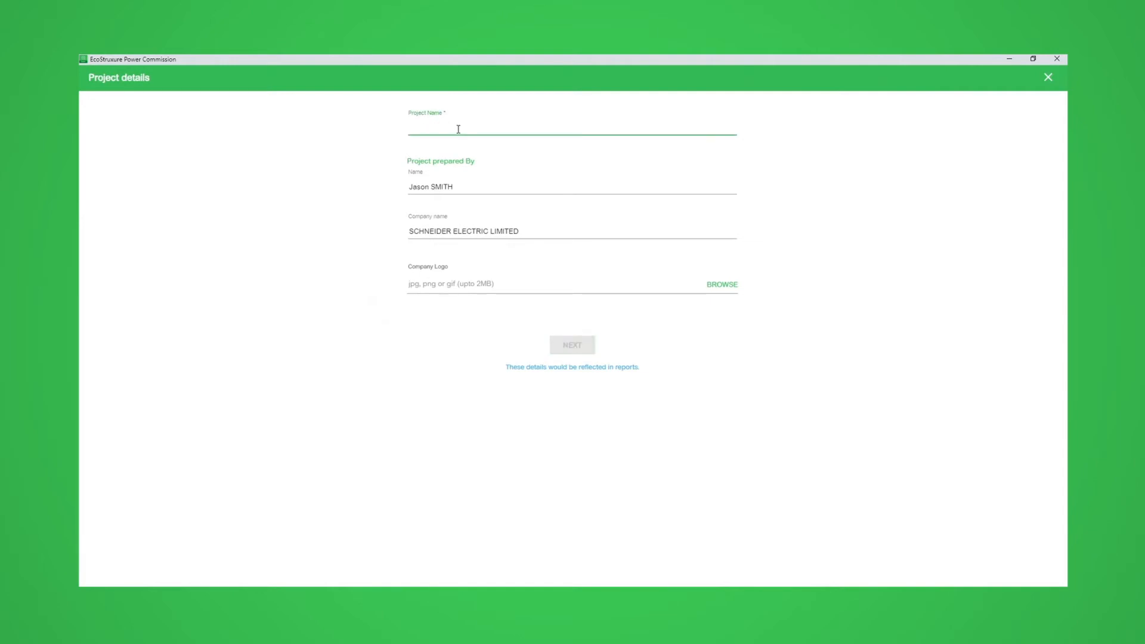
{"action": "type", "text": "Smart"}
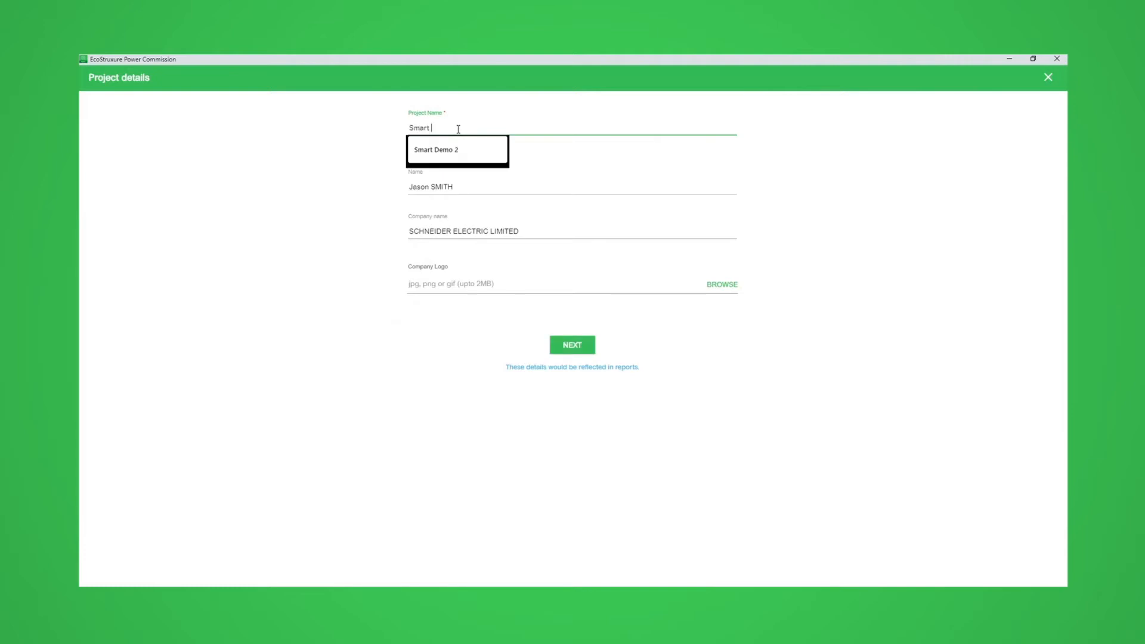
{"action": "type", "text": "Panel Test"}
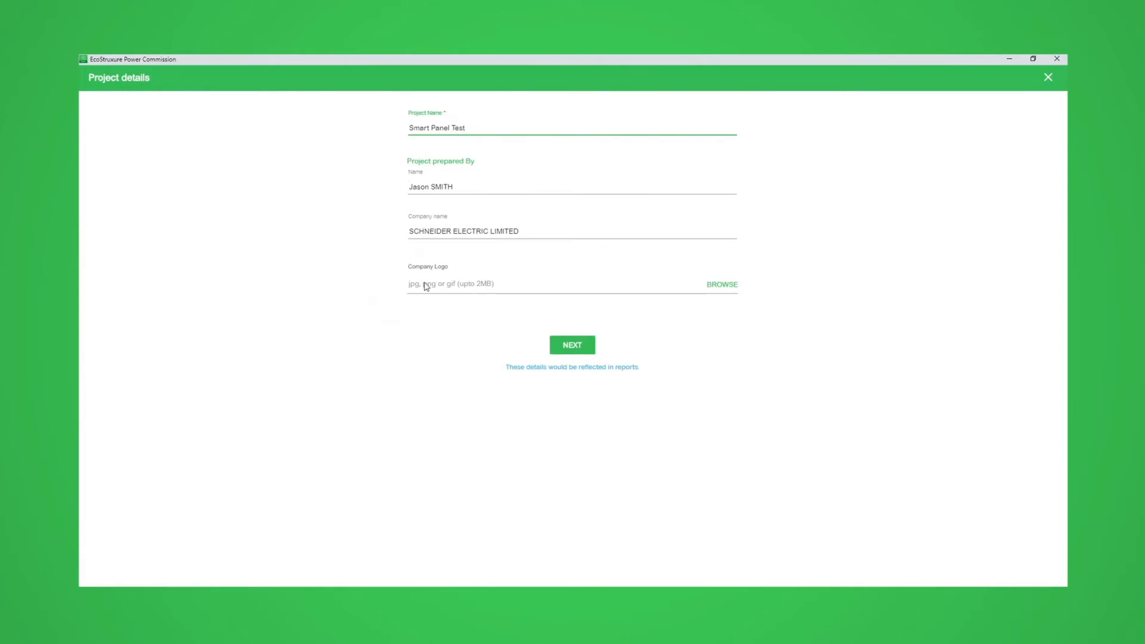
{"action": "left_click", "coordinate": [572, 344]}
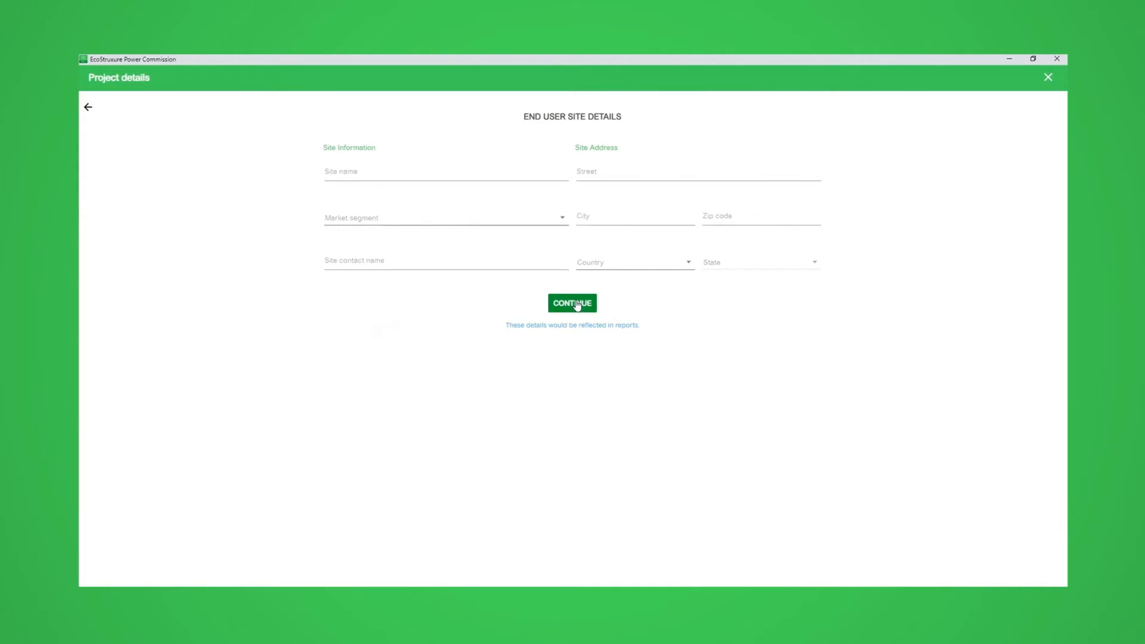
{"action": "left_click", "coordinate": [572, 303]}
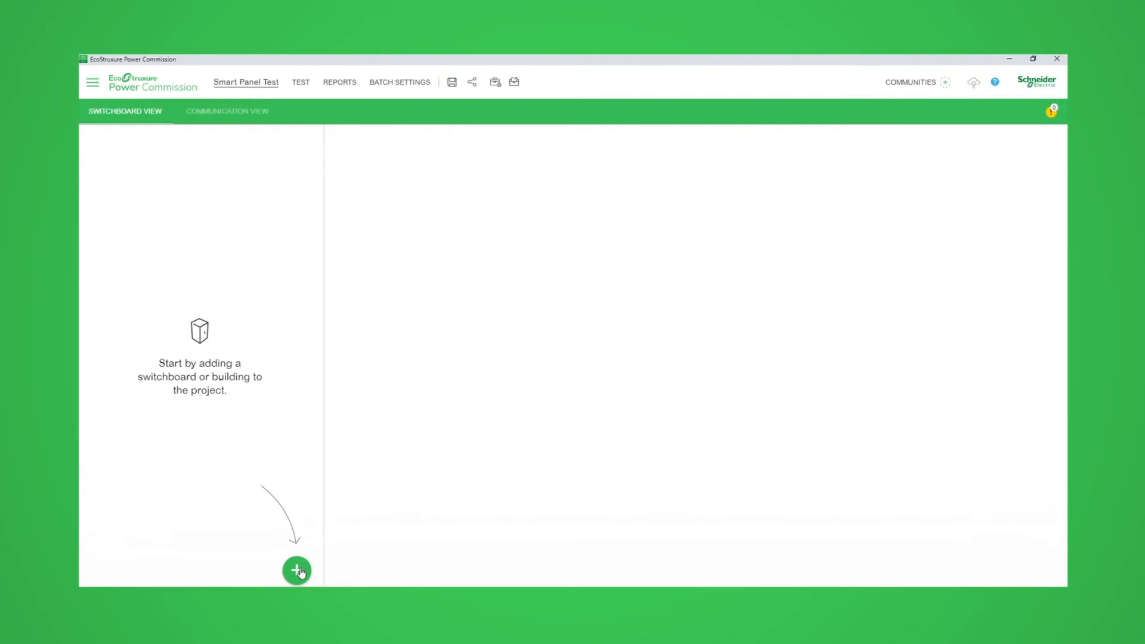
{"action": "left_click", "coordinate": [297, 571]}
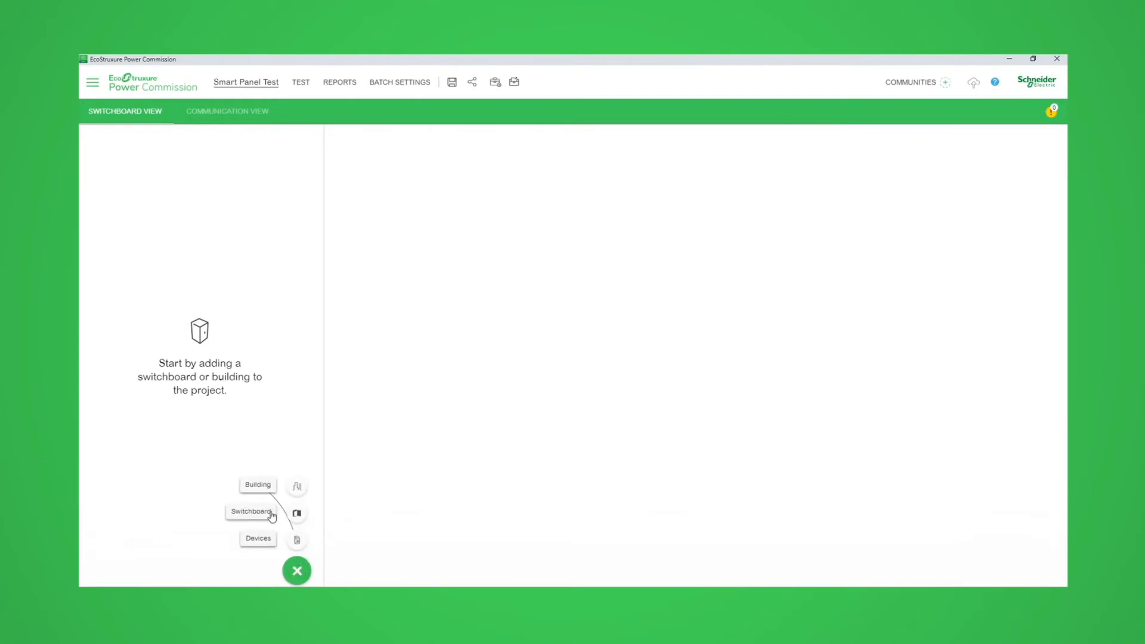
{"action": "mouse_move", "coordinate": [256, 513]}
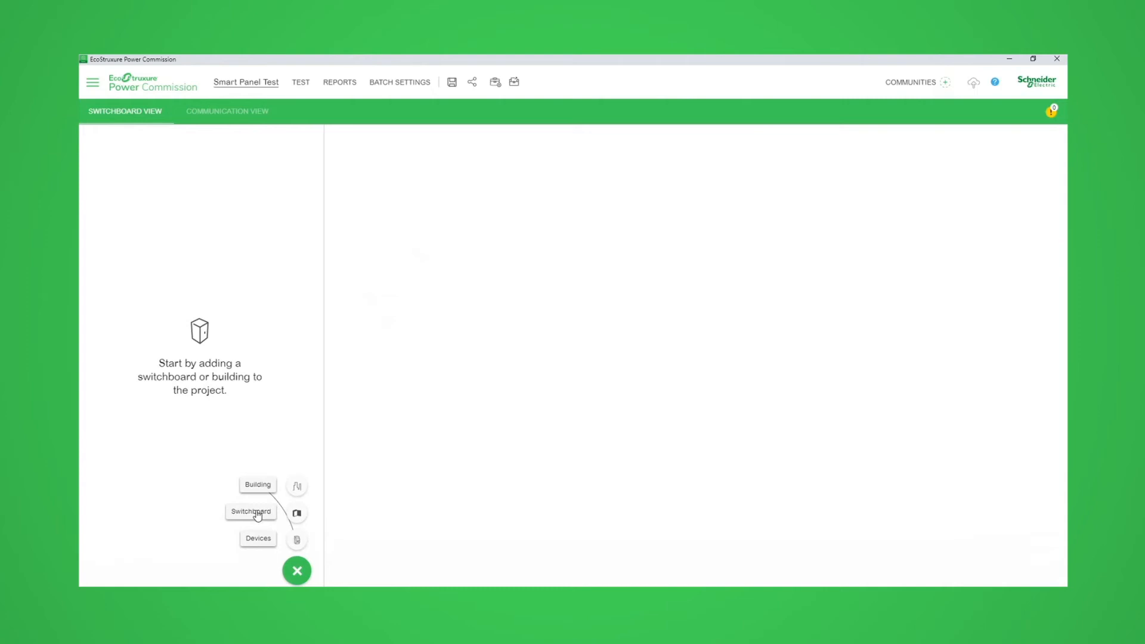
{"action": "left_click", "coordinate": [251, 511]}
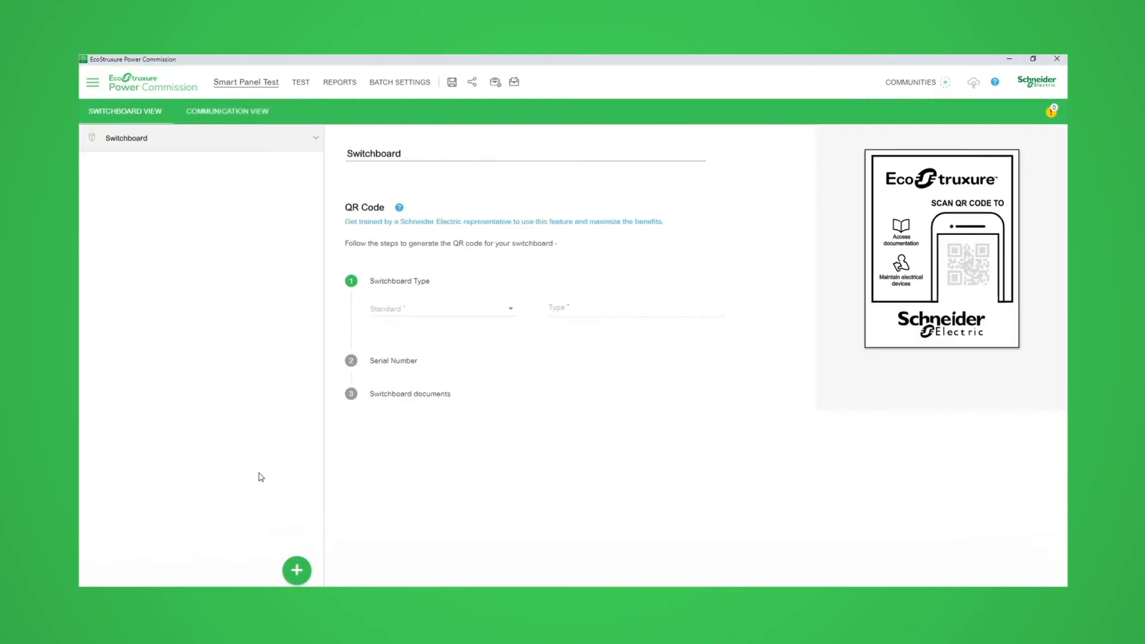
Set the switchboard standard to IEC and its type to LV switchboard
{"action": "left_click", "coordinate": [438, 308]}
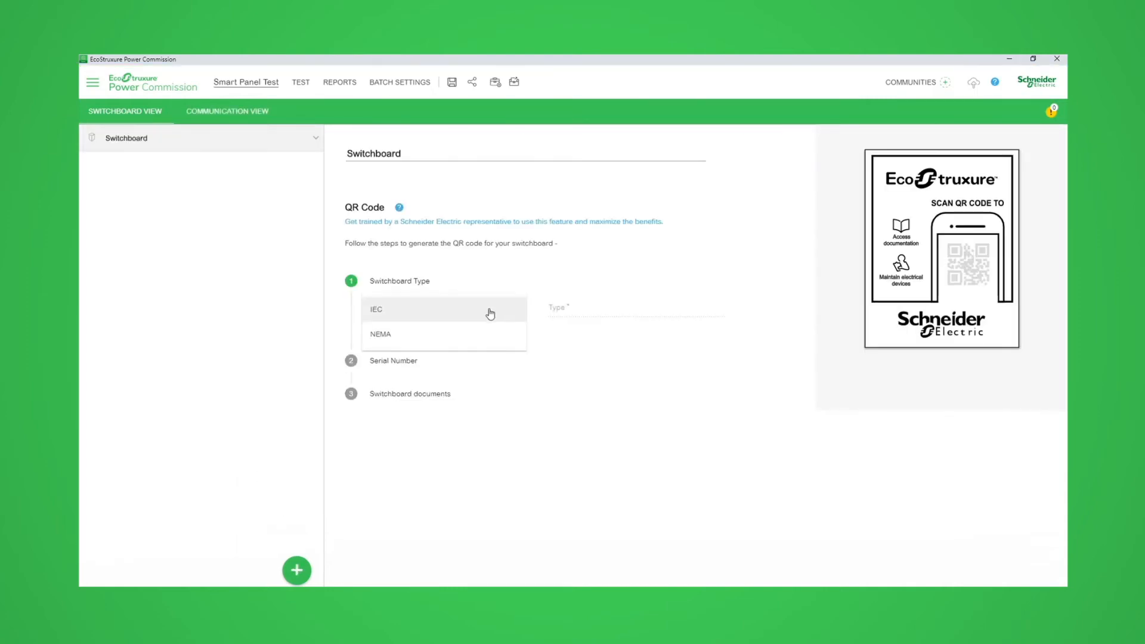
{"action": "left_click", "coordinate": [375, 309]}
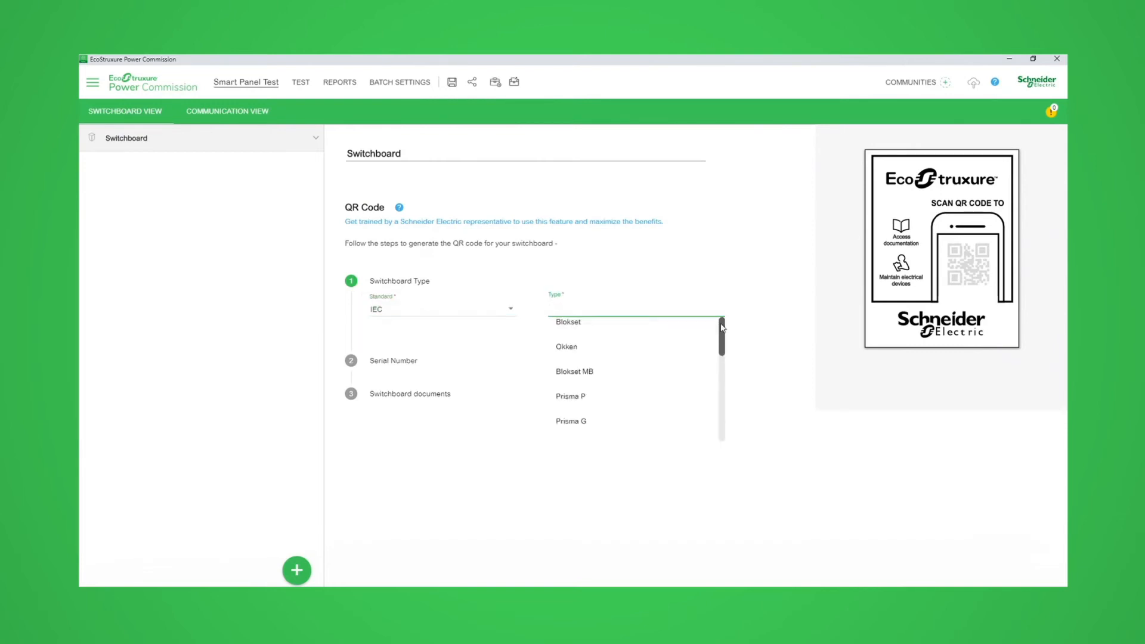
{"action": "scroll", "scroll_direction": "down", "scroll_amount": 3}
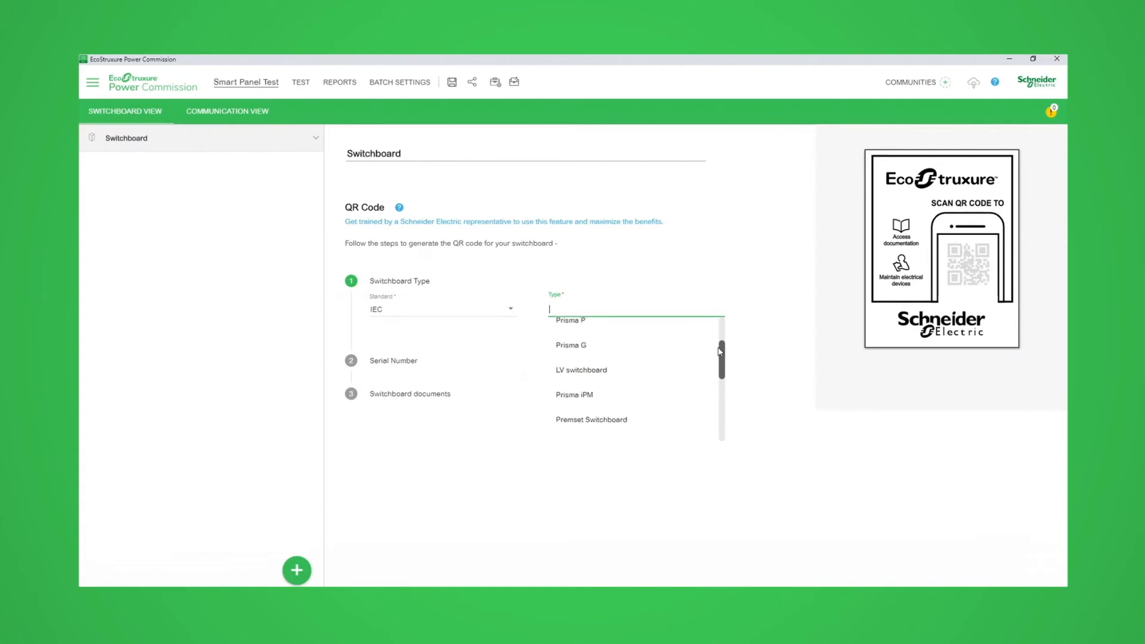
{"action": "left_click", "coordinate": [580, 370]}
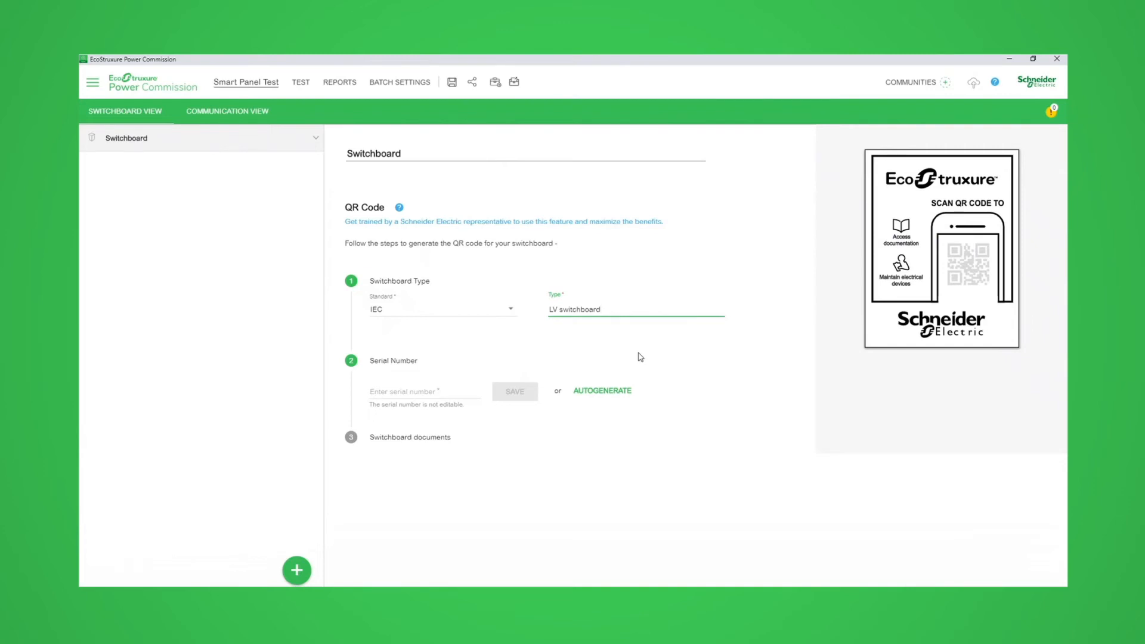
{"action": "left_click", "coordinate": [424, 391]}
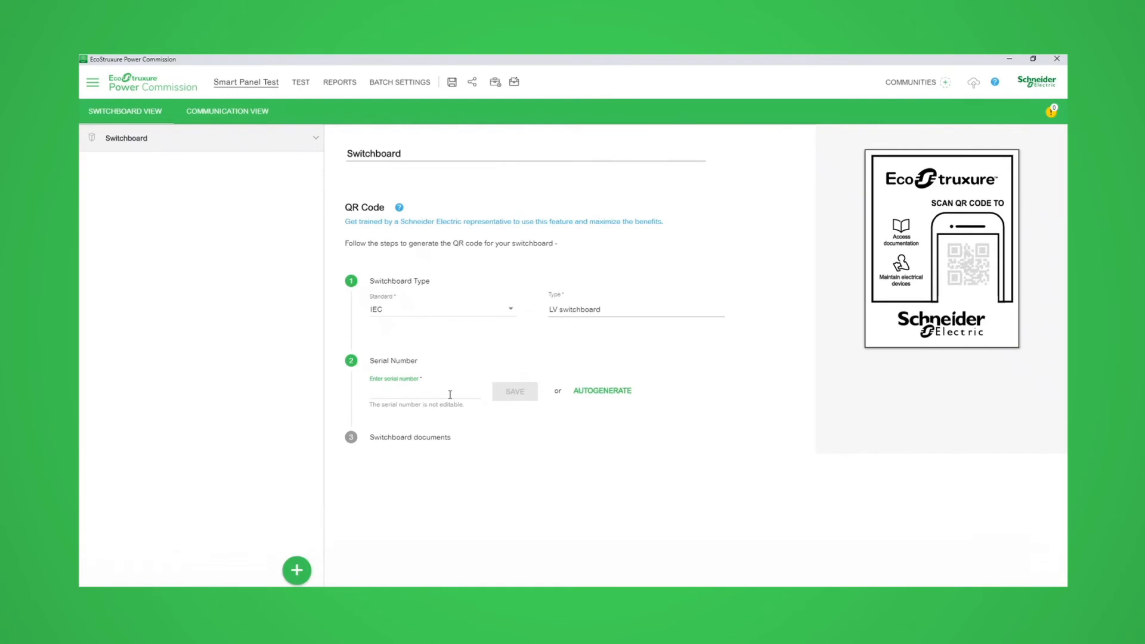
Enter 'testswitchboard', then autogenerate the switchboard serial number and QR code
{"action": "type", "text": "testswi"}
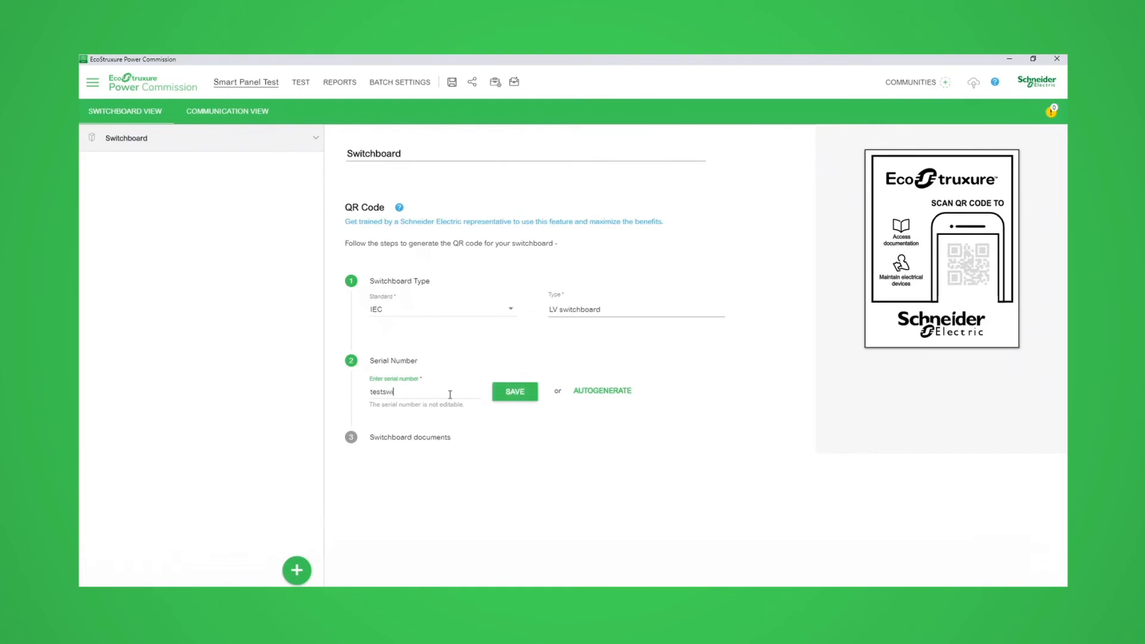
{"action": "type", "text": "tchboard"}
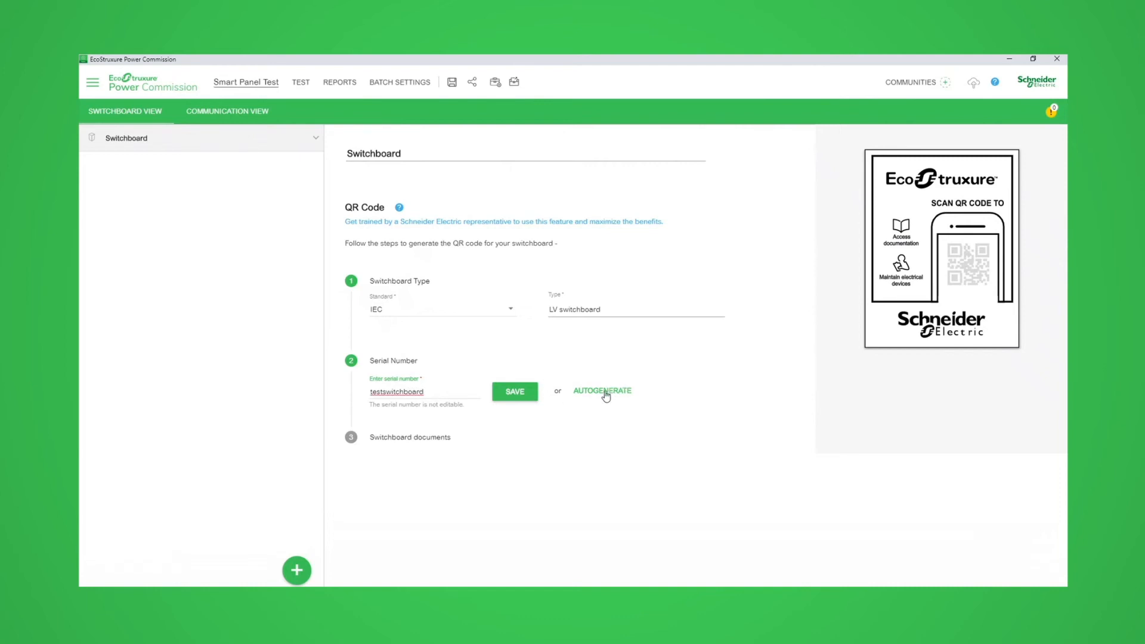
{"action": "left_click", "coordinate": [514, 391]}
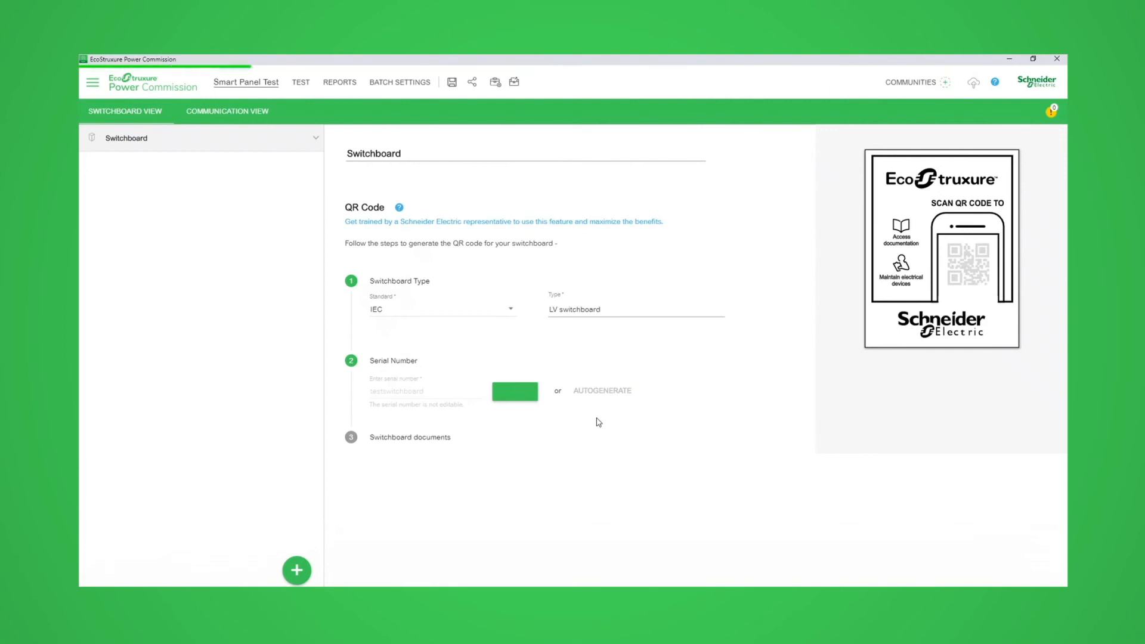
{"action": "left_click", "coordinate": [513, 390]}
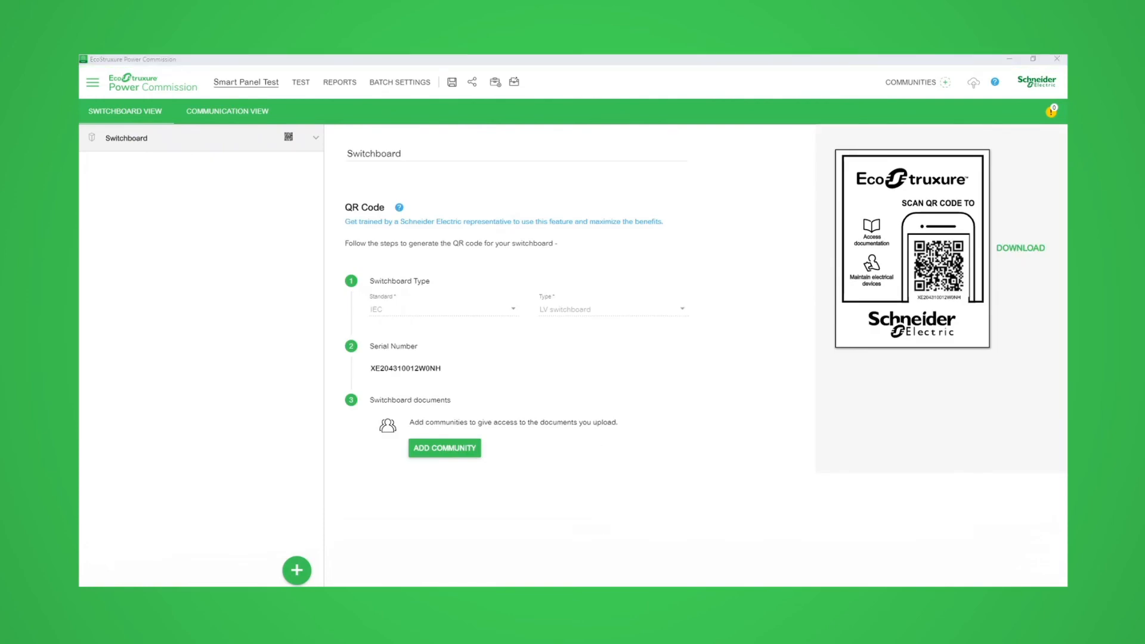
{"action": "mouse_move", "coordinate": [779, 68]}
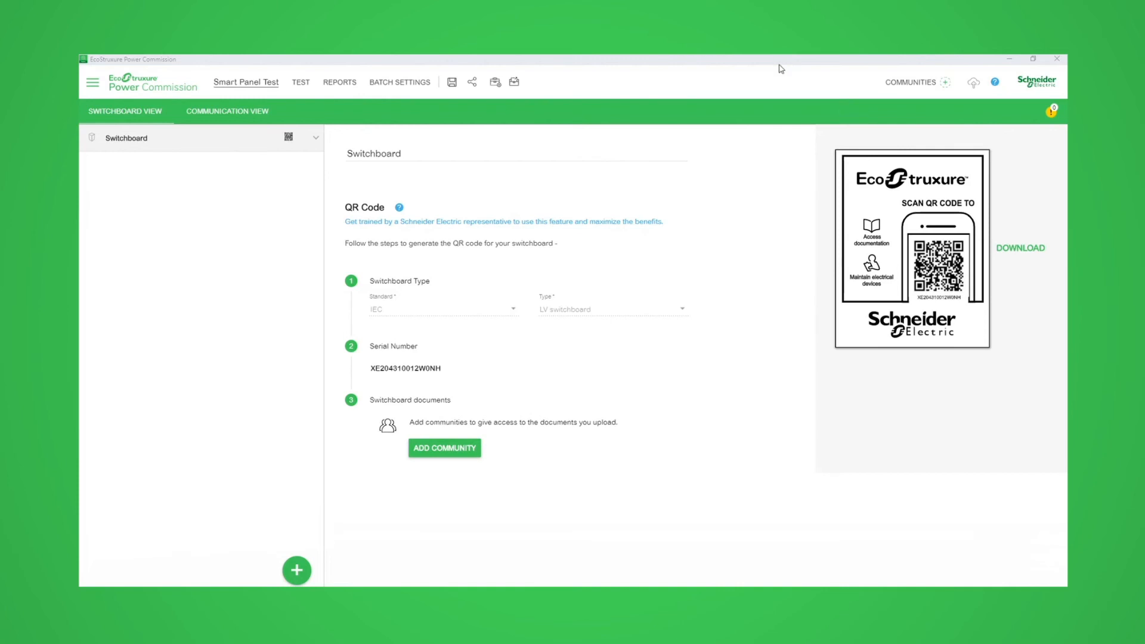
{"action": "mouse_move", "coordinate": [913, 302]}
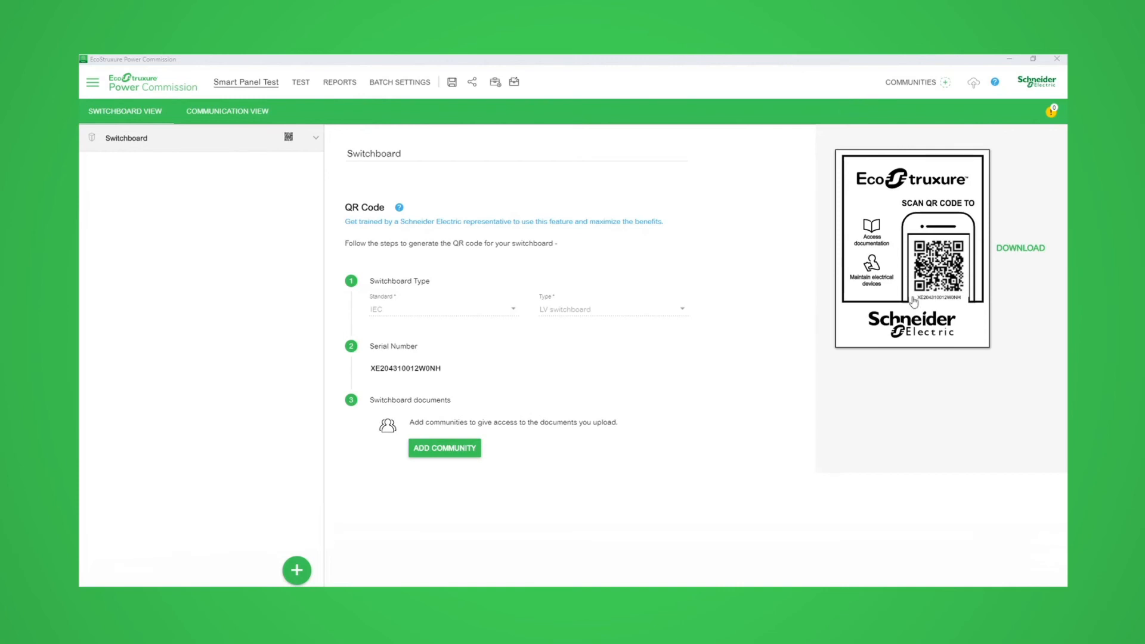
{"action": "mouse_move", "coordinate": [643, 358]}
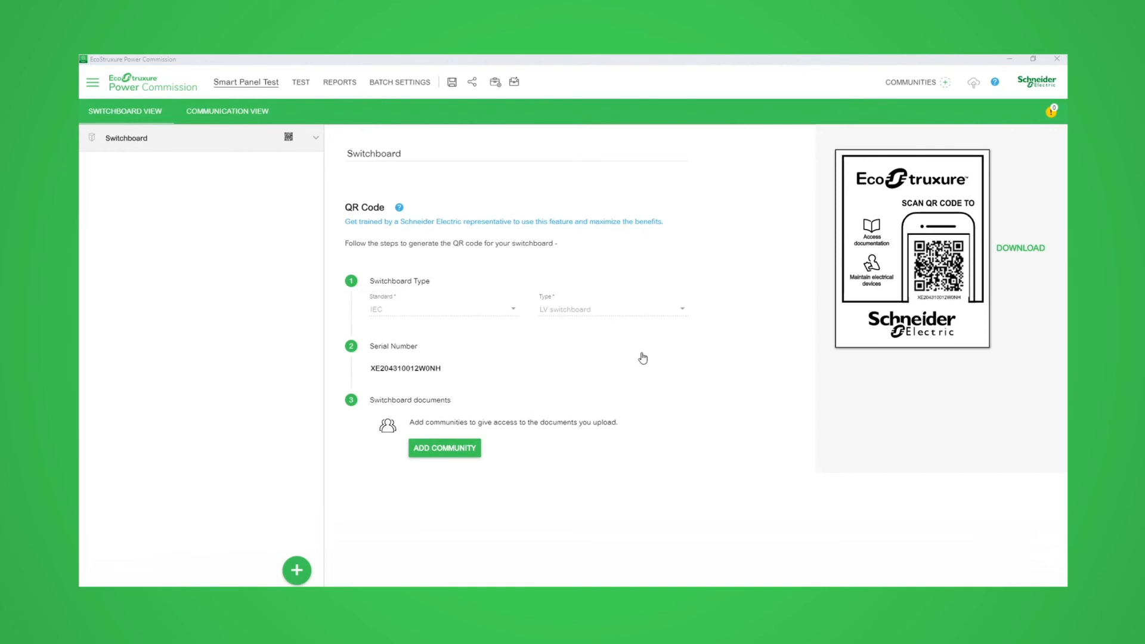
{"action": "mouse_move", "coordinate": [1032, 294]}
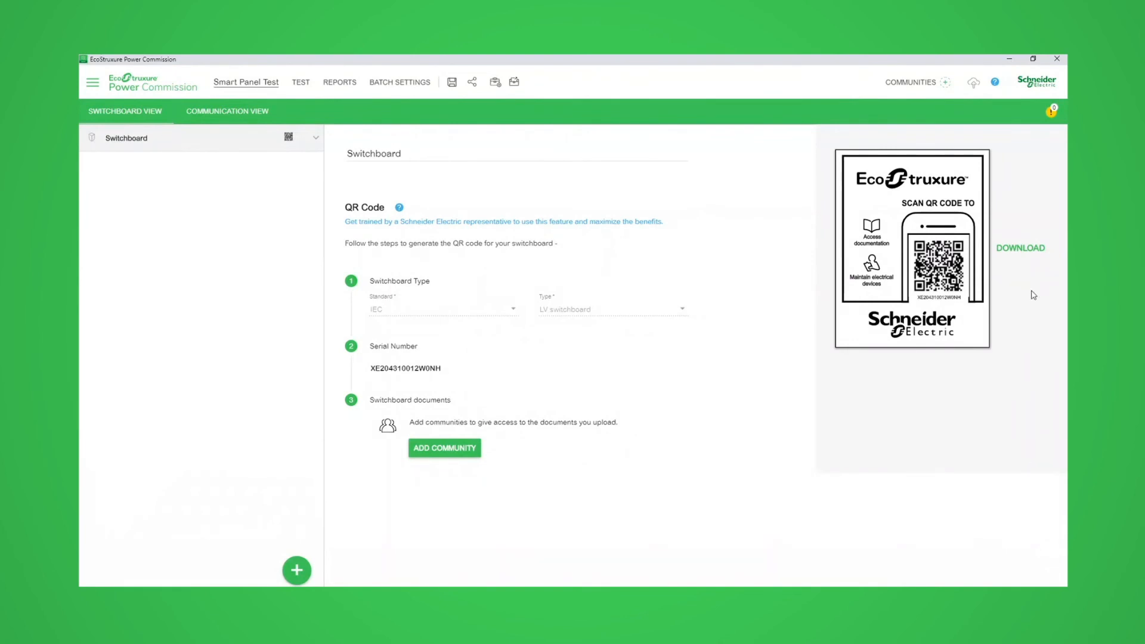
{"action": "mouse_move", "coordinate": [1020, 253]}
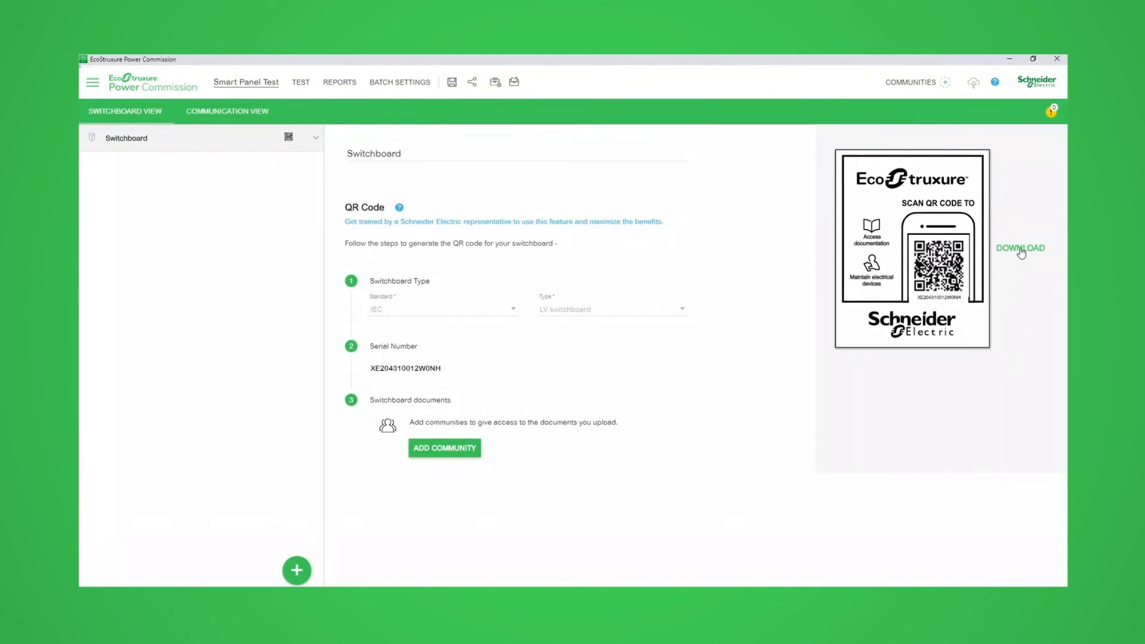
Download the switchboard's QR code as a QR-only PDF and open the file
{"action": "left_click", "coordinate": [1020, 248]}
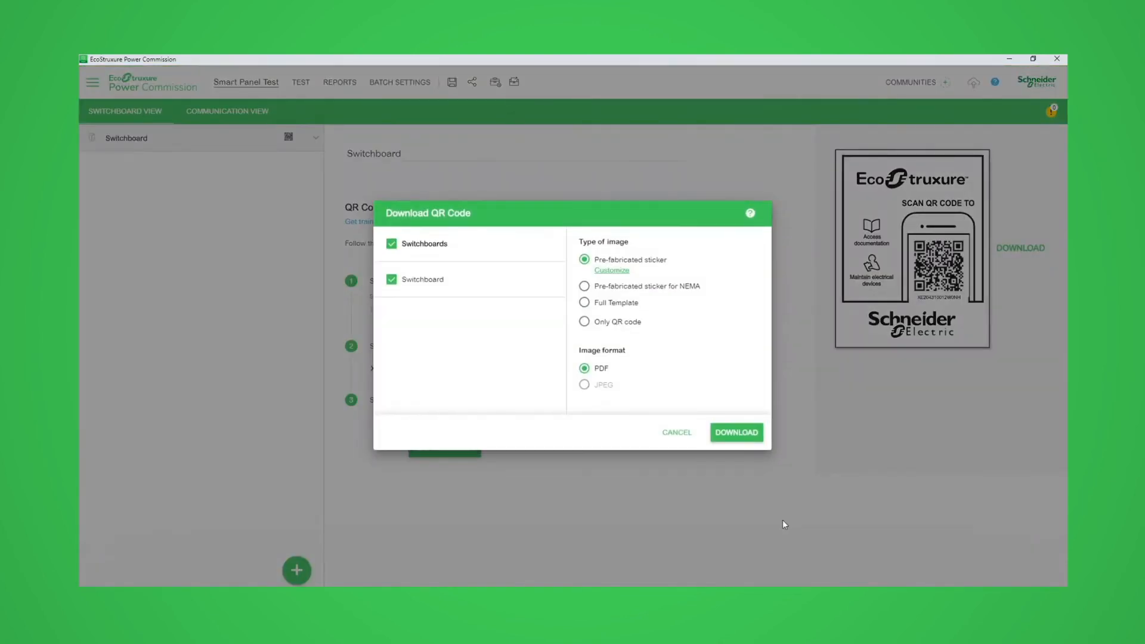
{"action": "mouse_move", "coordinate": [764, 510]}
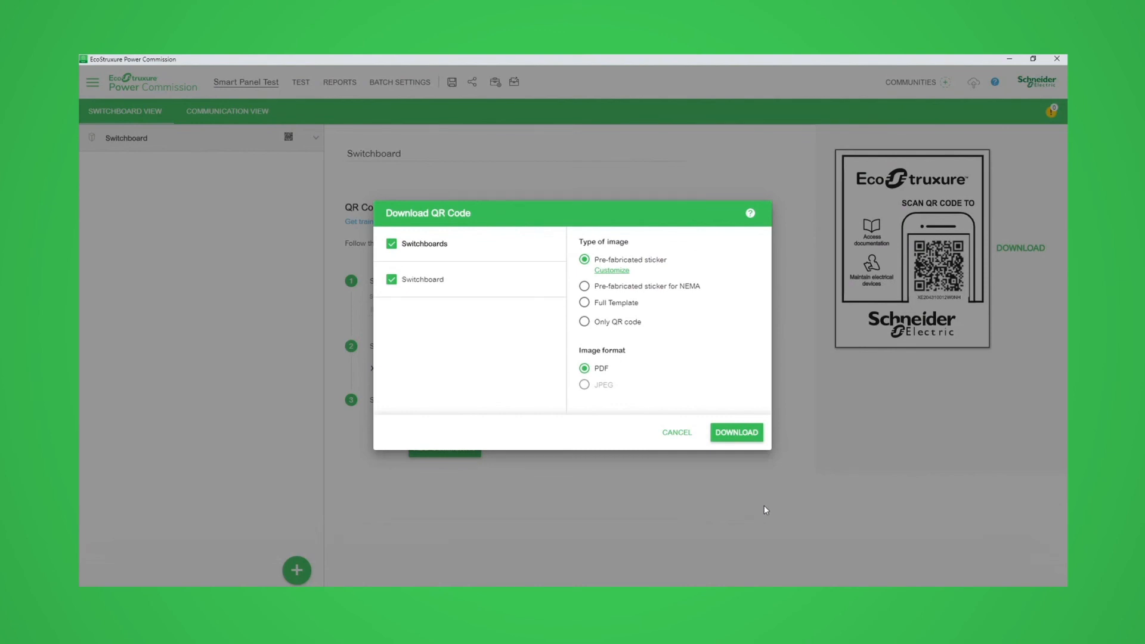
{"action": "left_click", "coordinate": [584, 311]}
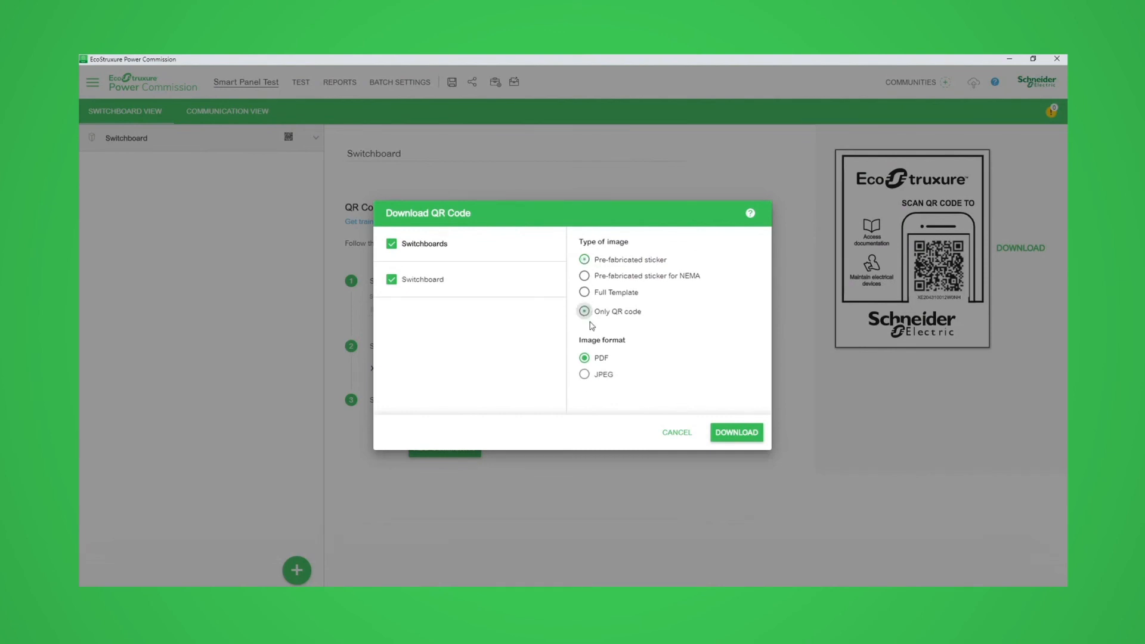
{"action": "left_click", "coordinate": [735, 433]}
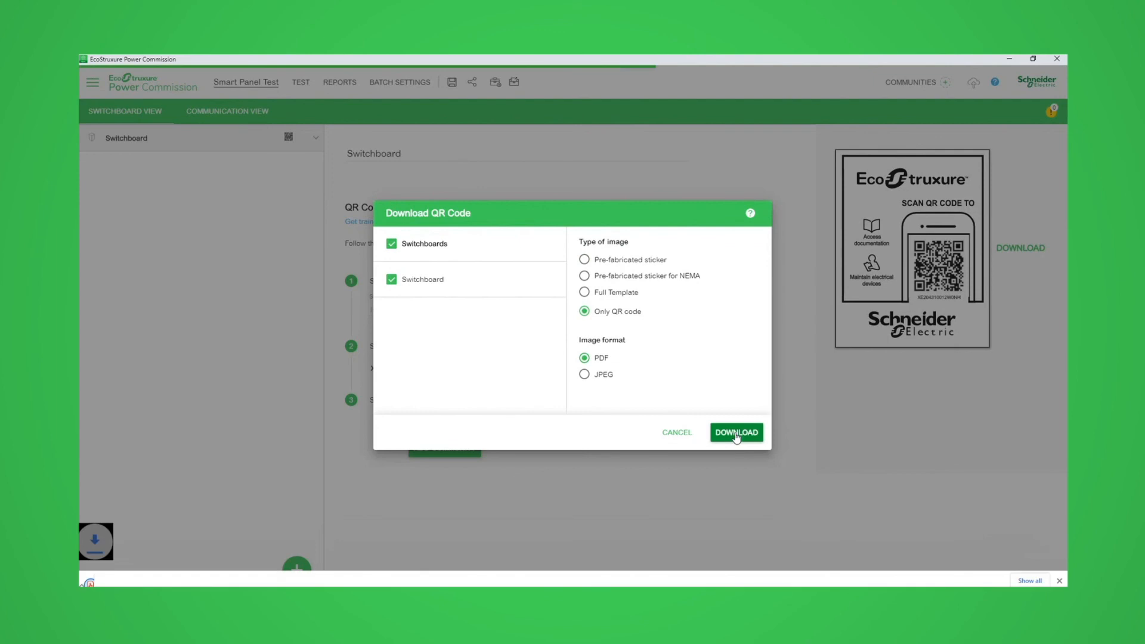
{"action": "left_click", "coordinate": [735, 432]}
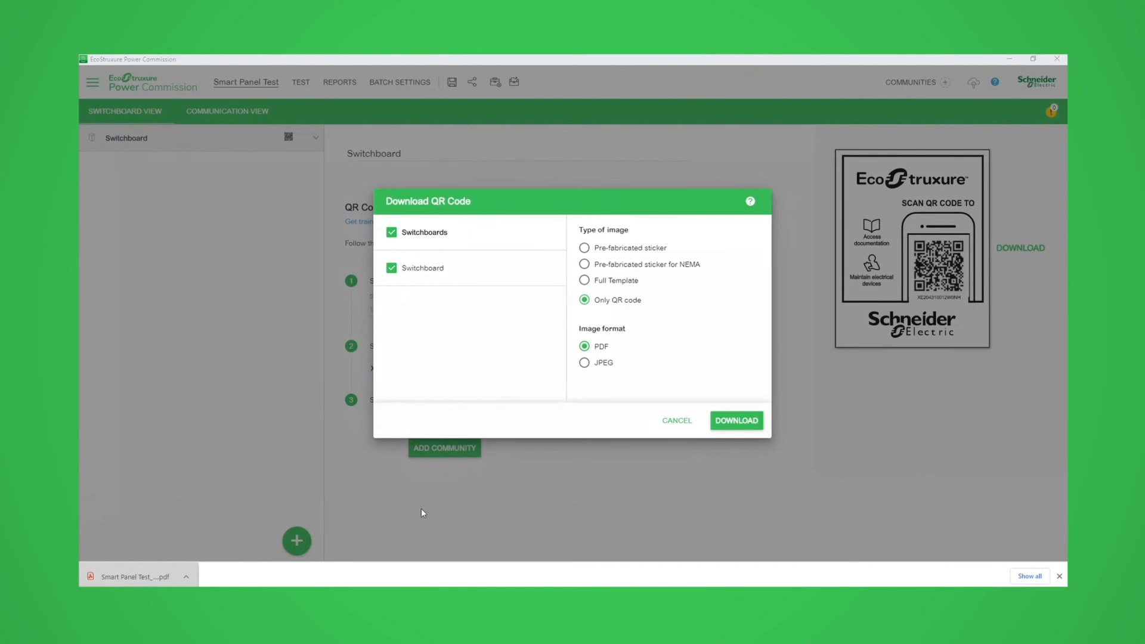
{"action": "left_click", "coordinate": [734, 420]}
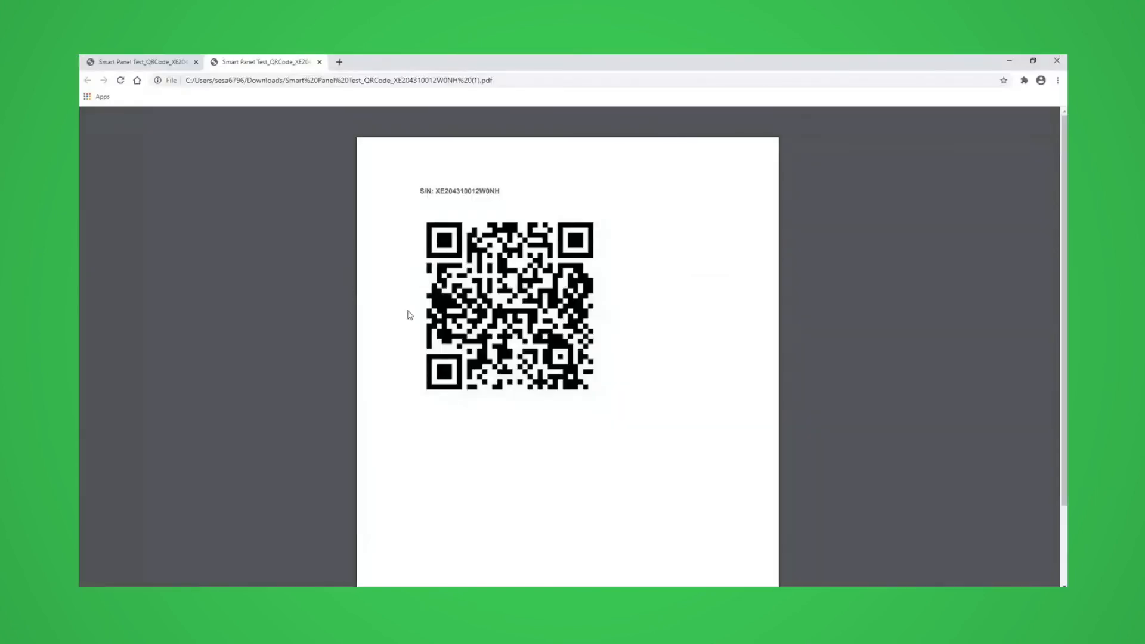